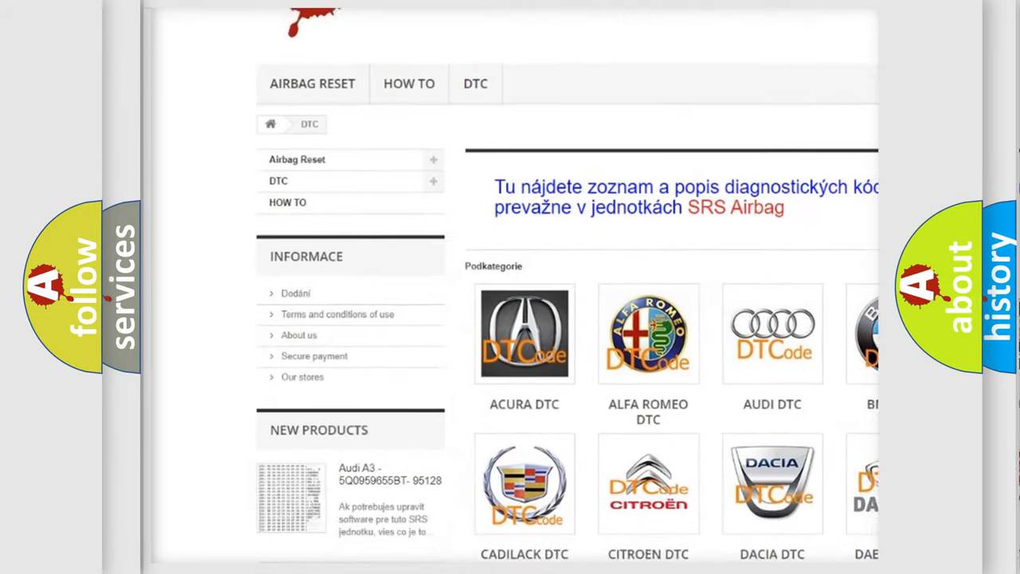
pyautogui.scroll(-3)
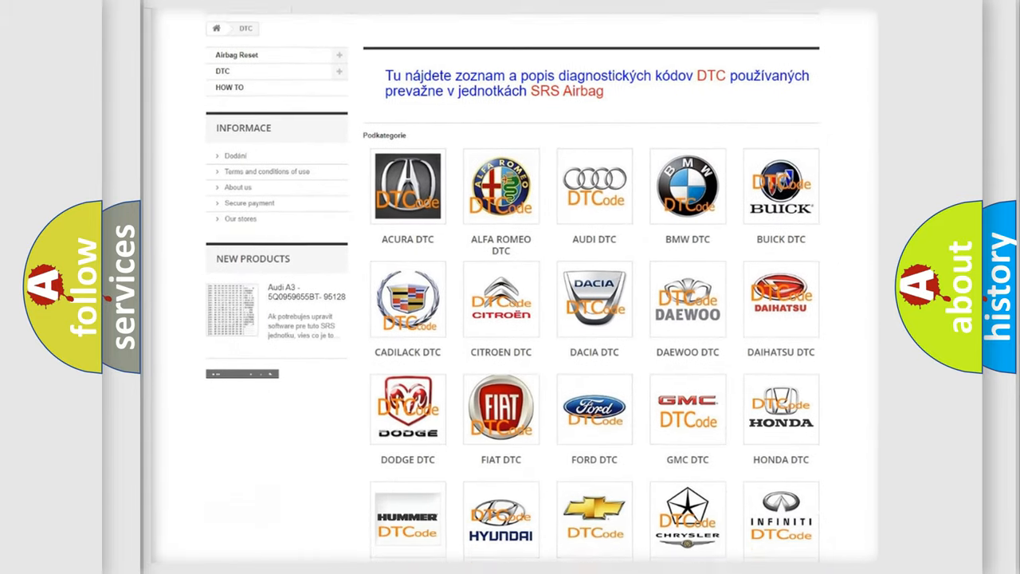
pyautogui.scroll(-3)
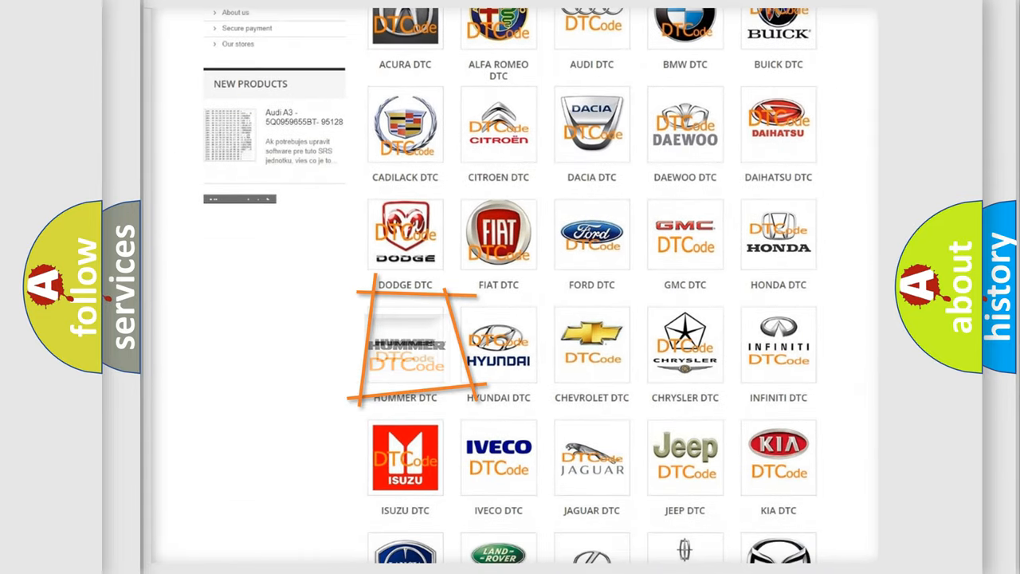